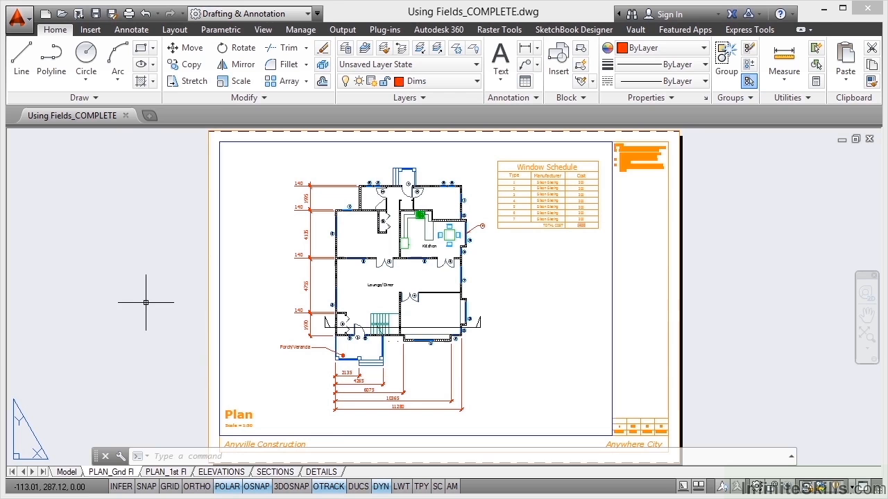
mouse_move(238, 417)
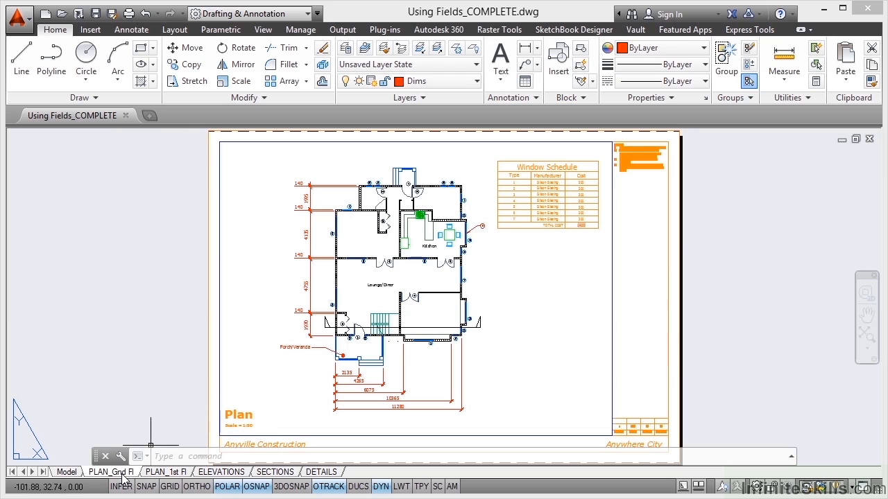
mouse_move(130, 372)
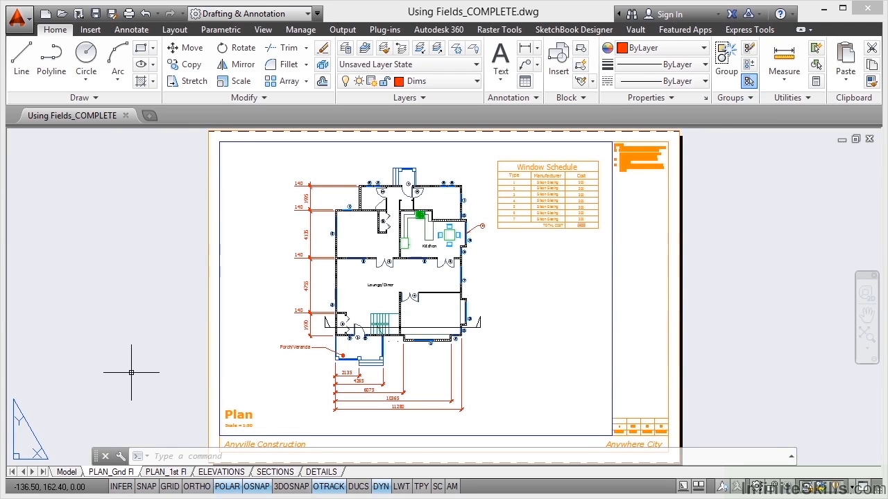
mouse_move(136, 372)
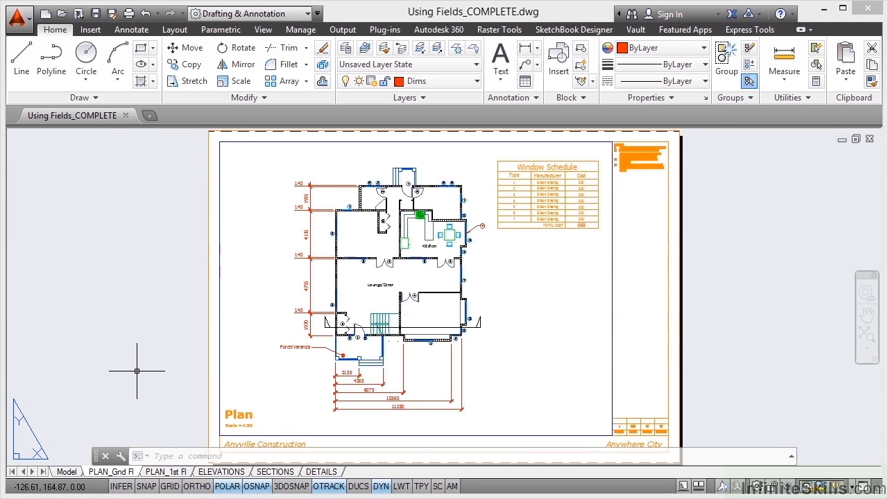
mouse_move(469, 343)
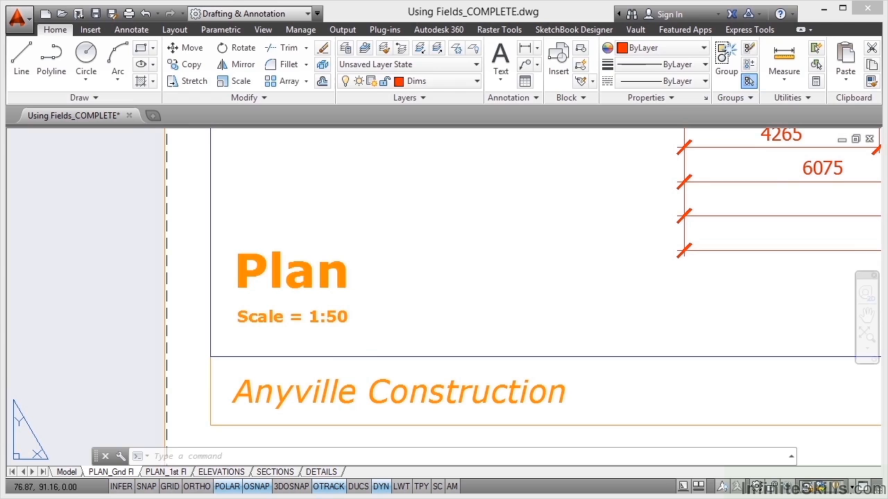
Edit the Plan title text and delete the hard-typed 1:50, leaving 'Scale ='
double_click(292, 270)
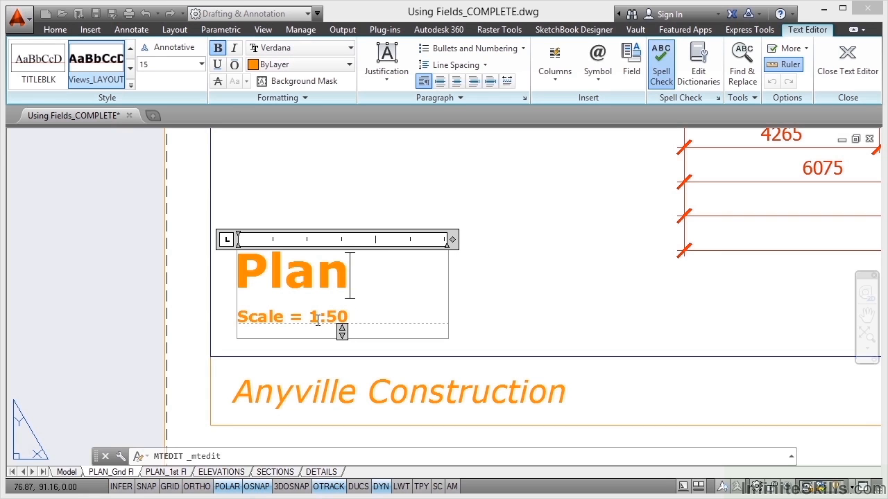
double_click(327, 316)
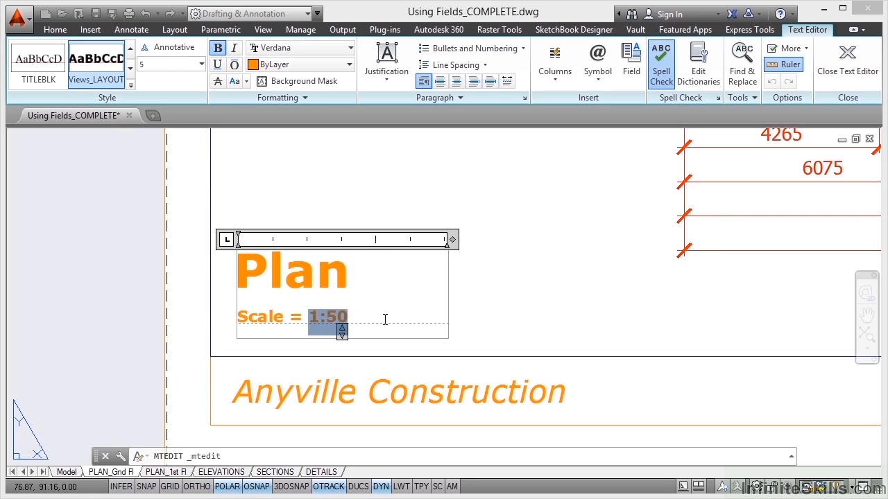
key(Delete)
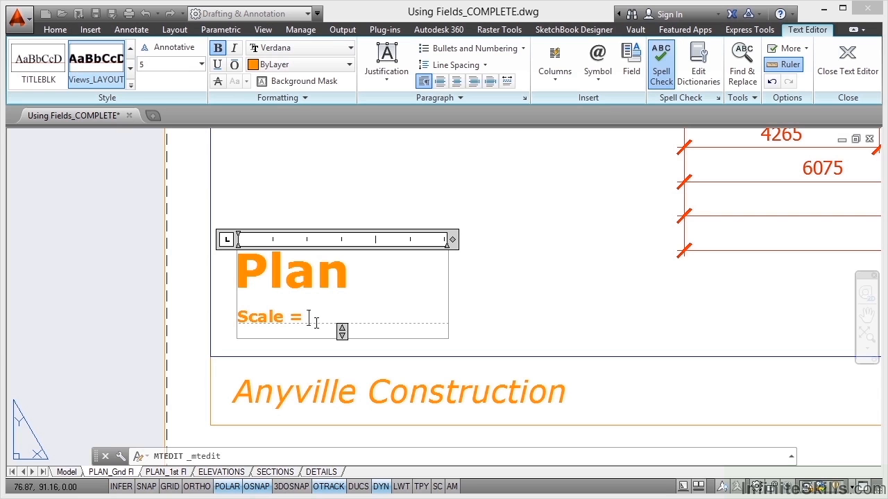
mouse_move(629, 62)
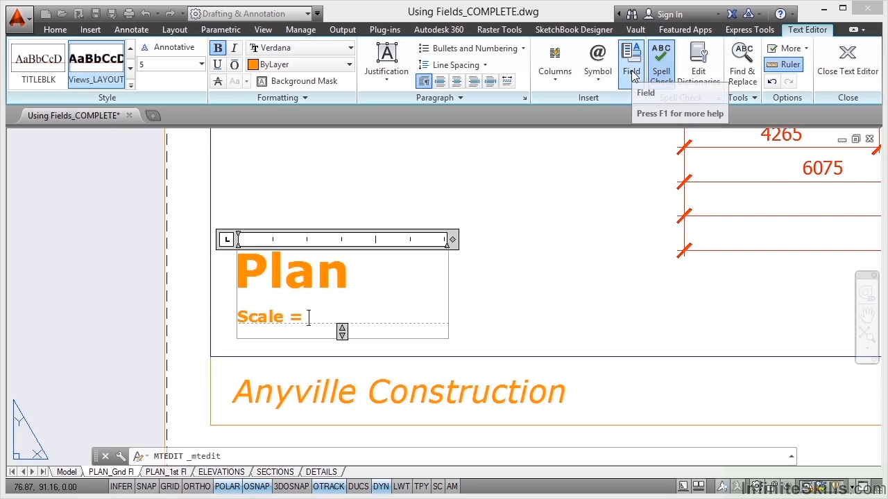
Start an Object field and pick the plan viewport as its source object
click(630, 61)
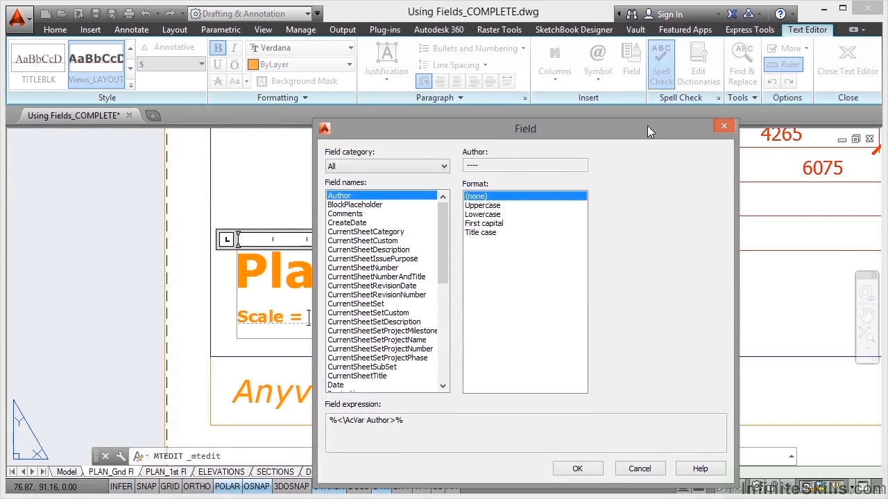
drag(524, 127, 583, 80)
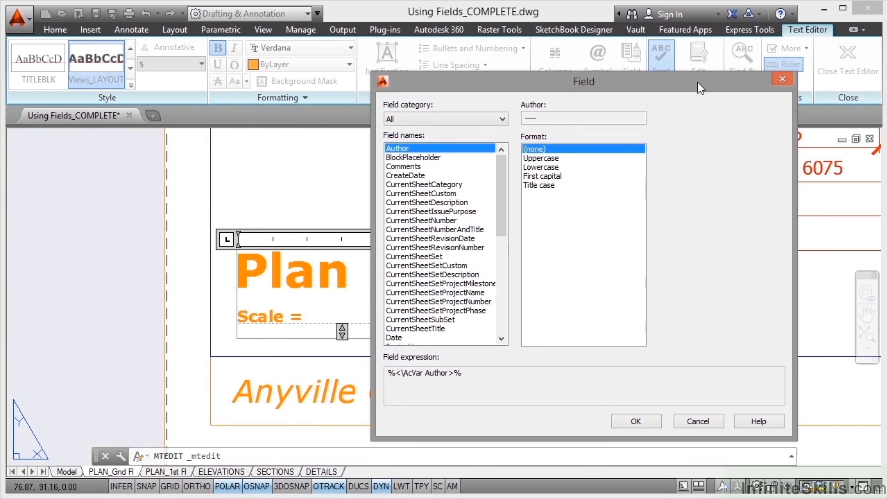
click(503, 119)
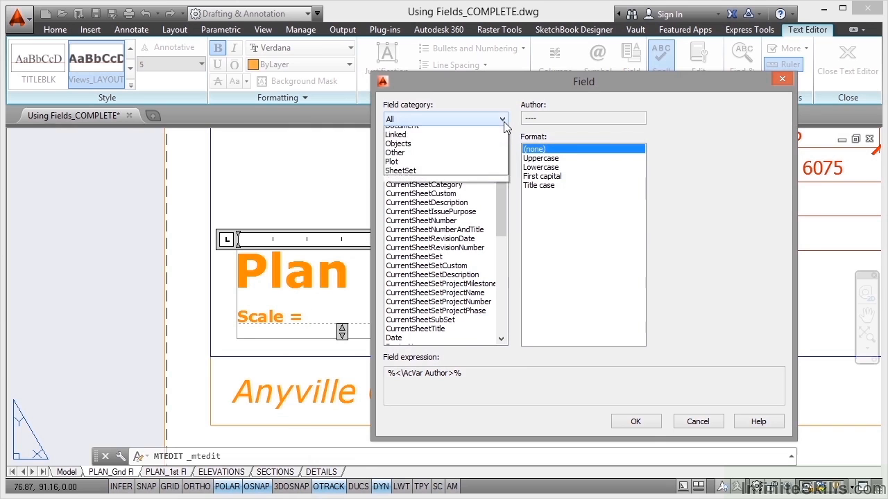
click(398, 143)
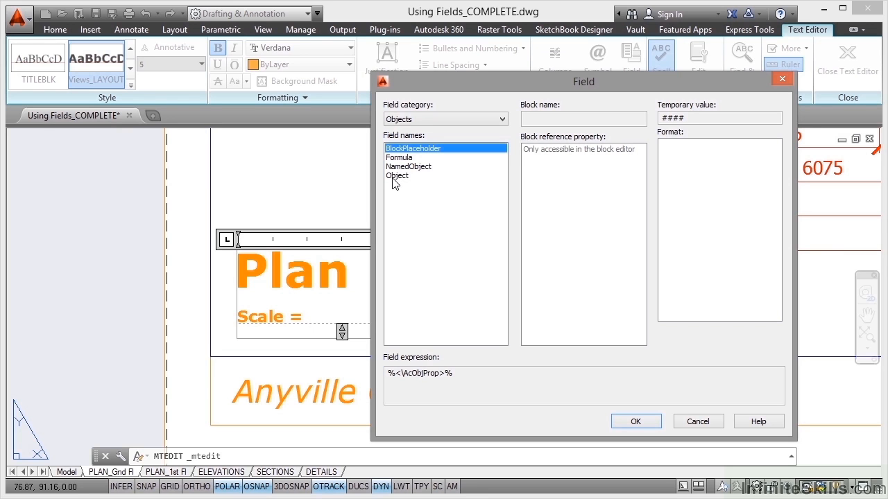
click(397, 175)
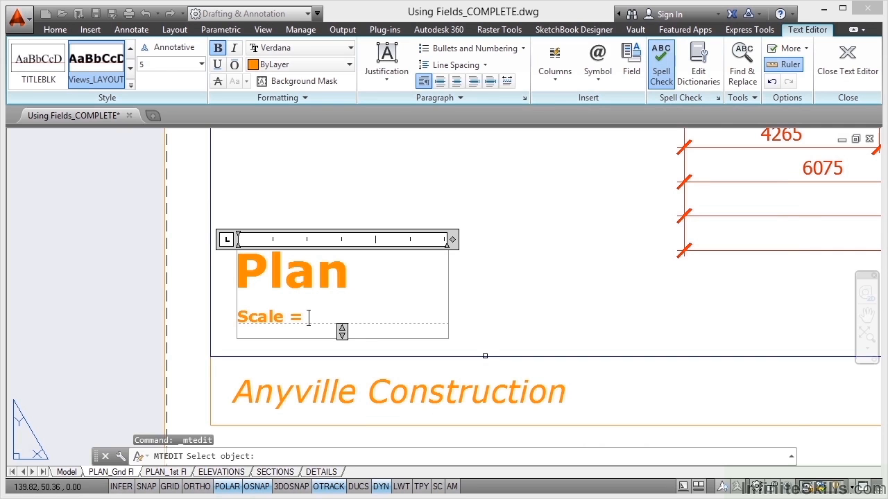
click(629, 63)
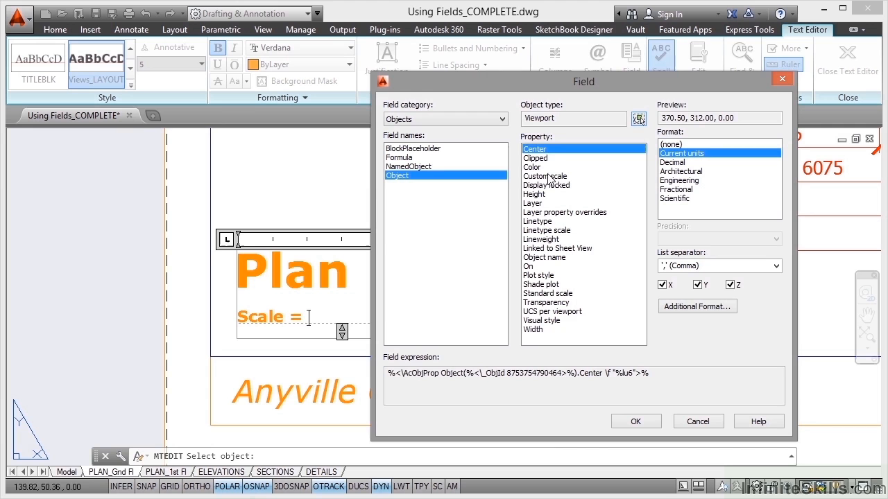
mouse_move(553, 291)
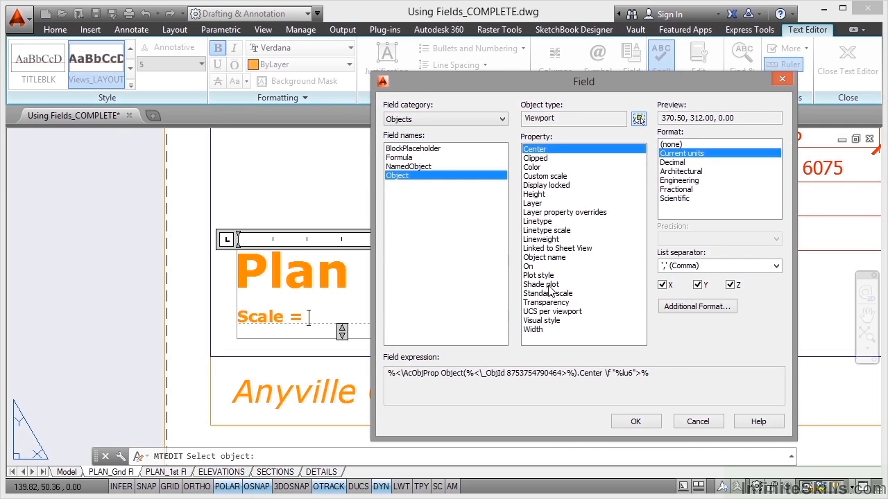
Link the field to the viewport's Standard scale and insert it after 'Scale ='
click(548, 294)
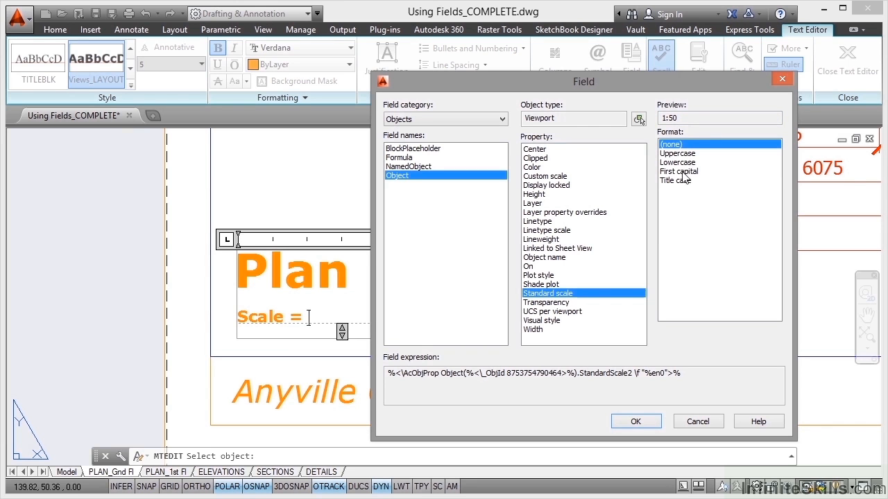
mouse_move(687, 233)
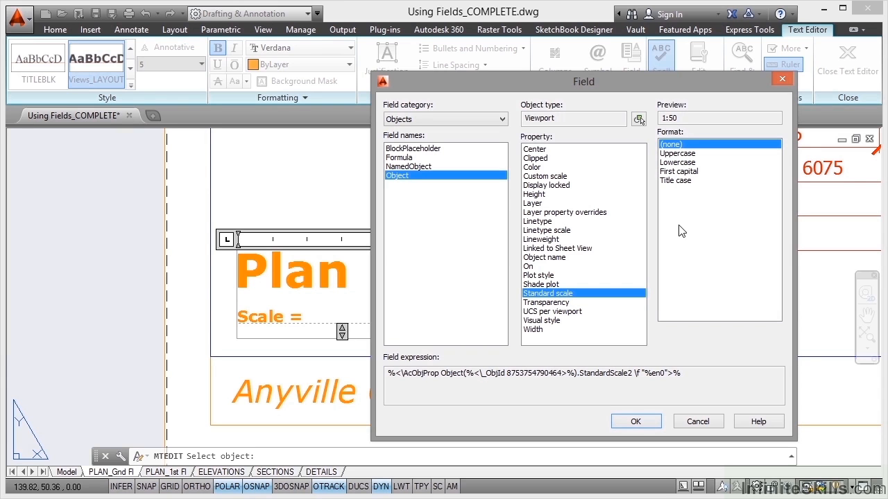
mouse_move(612, 234)
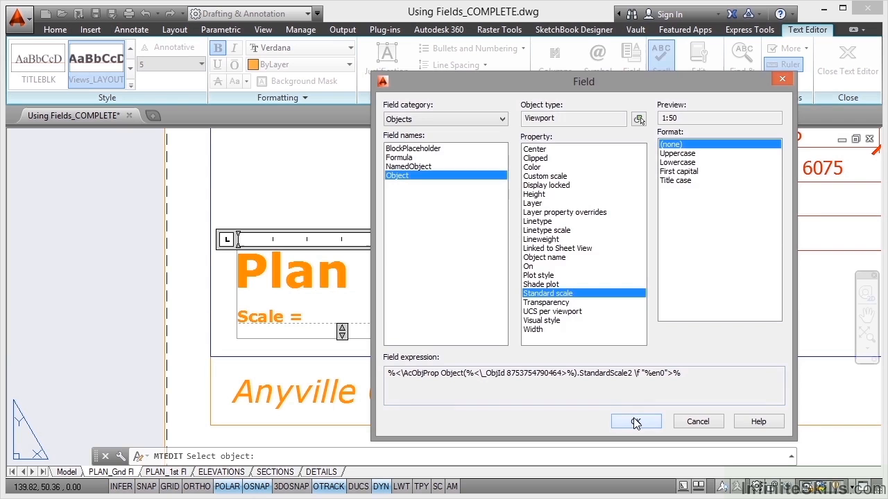
click(636, 421)
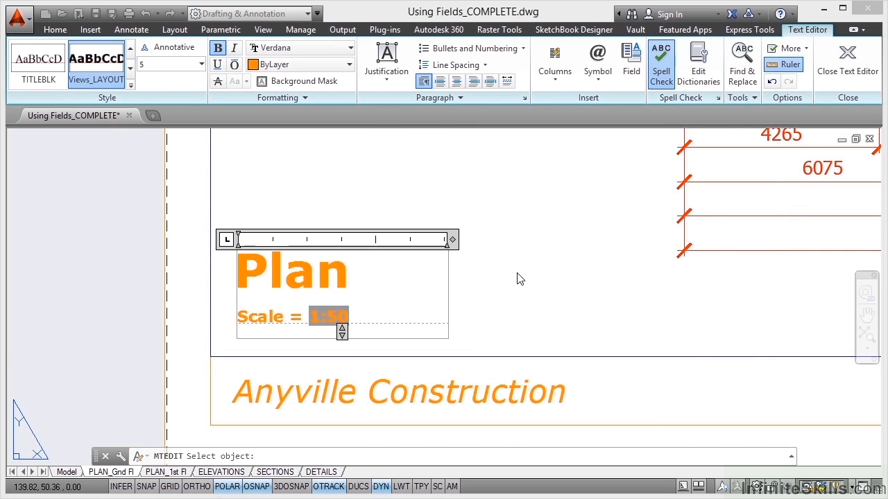
Close the title text editor so it reads 'Scale = 1:50' via the linked field
click(848, 58)
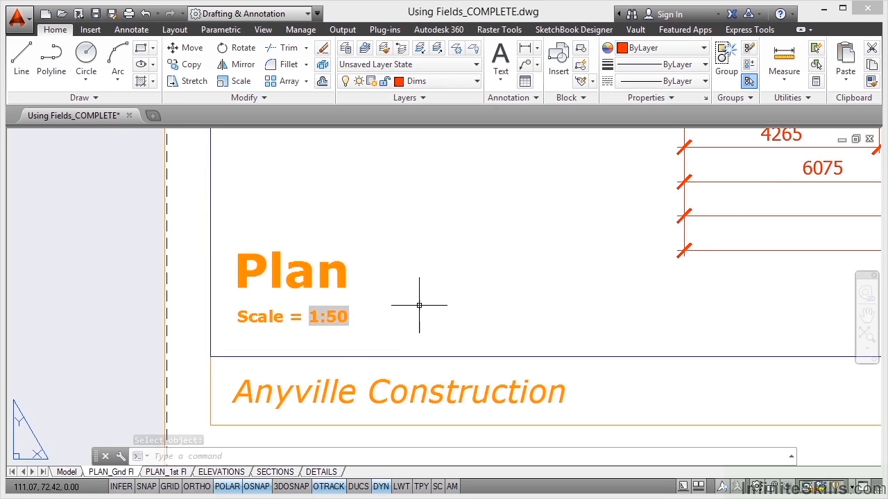
mouse_move(103, 197)
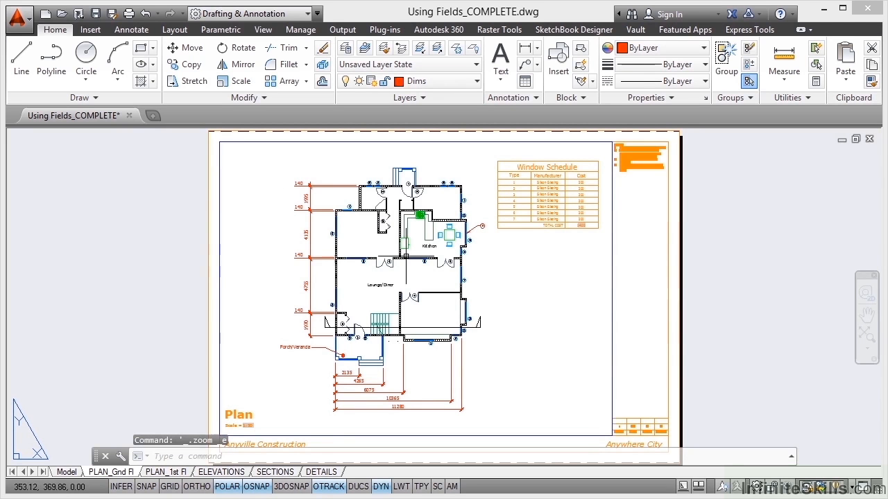
mouse_move(499, 281)
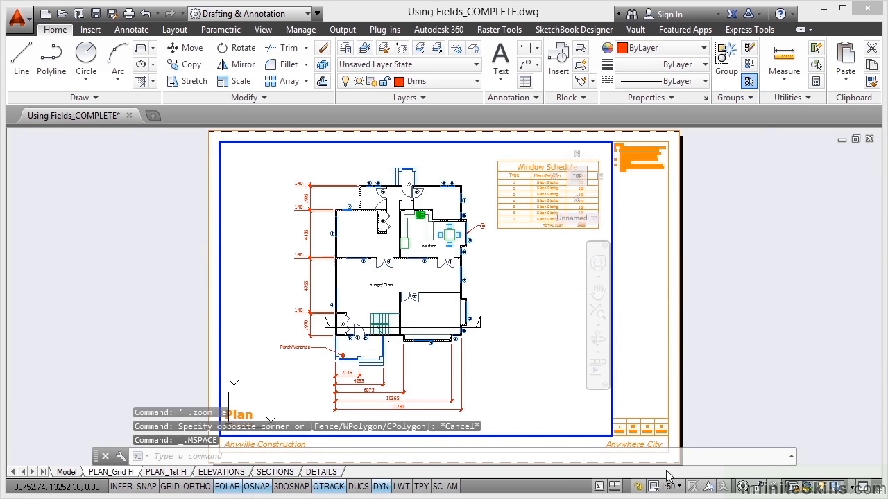
Set the plan viewport's scale to 1:40 from the status bar scale list
click(663, 485)
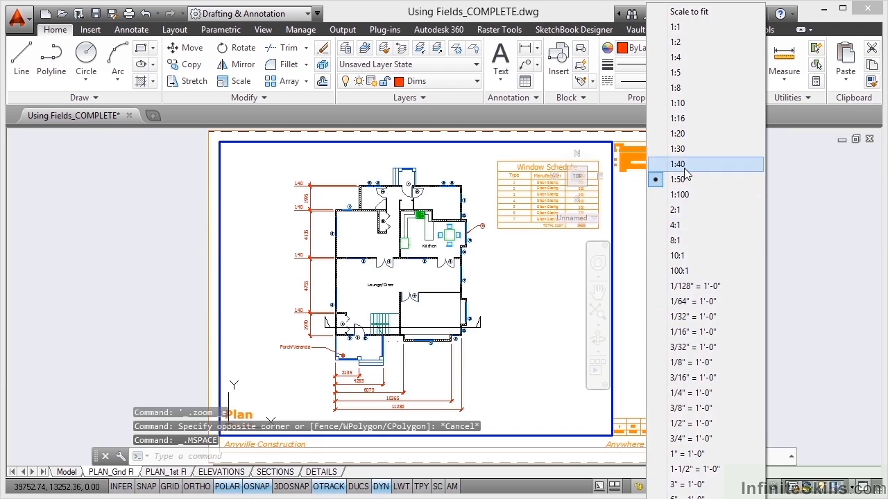
click(679, 164)
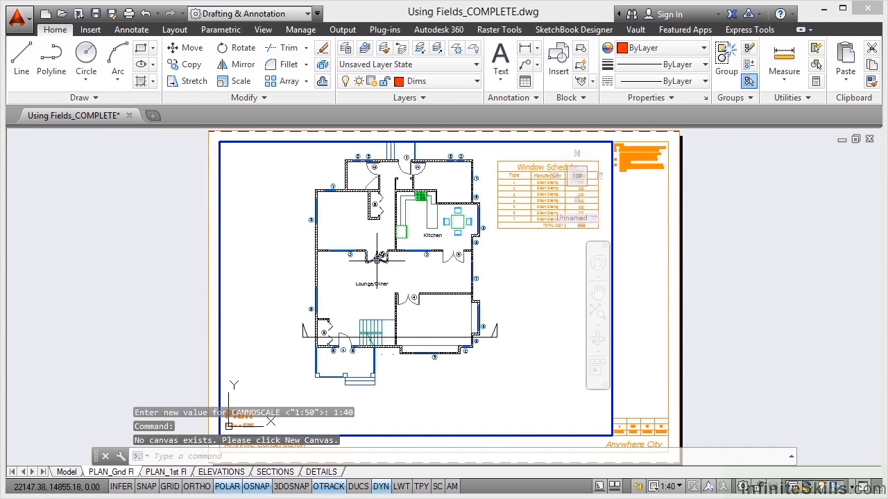
mouse_move(352, 308)
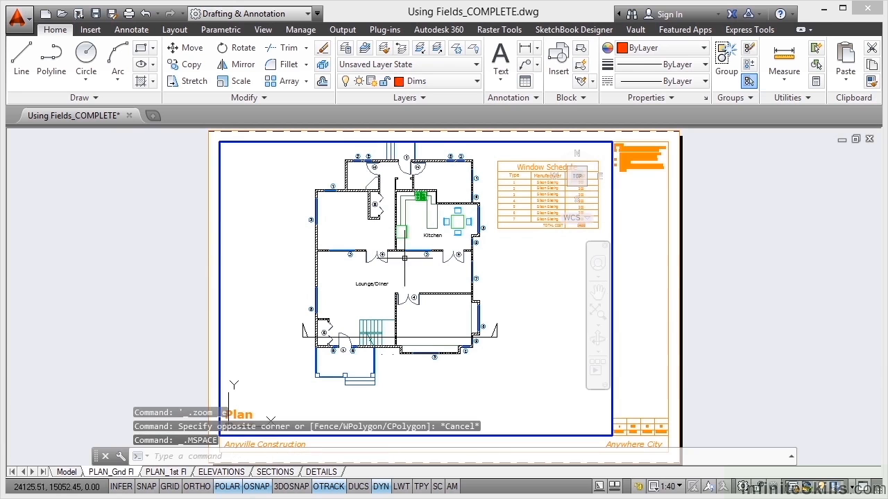
Set the viewport back to 1:50 and run REGEN so the title field shows 1:50
click(661, 485)
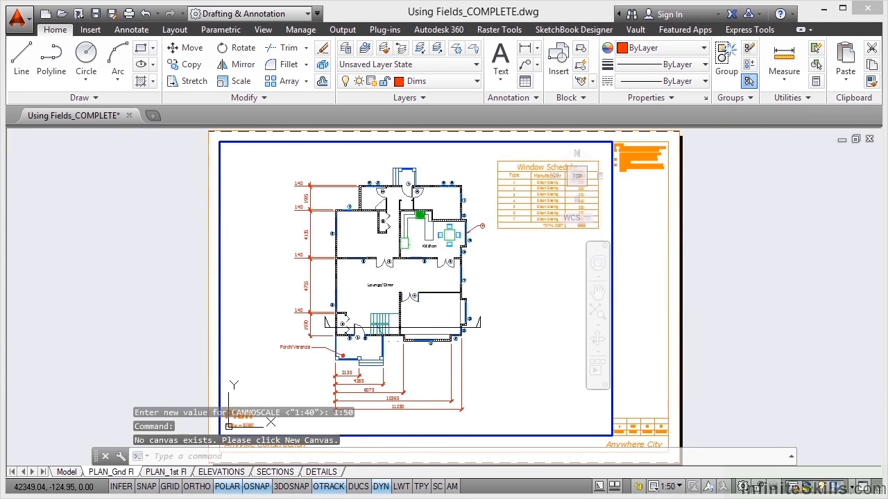
mouse_move(690, 186)
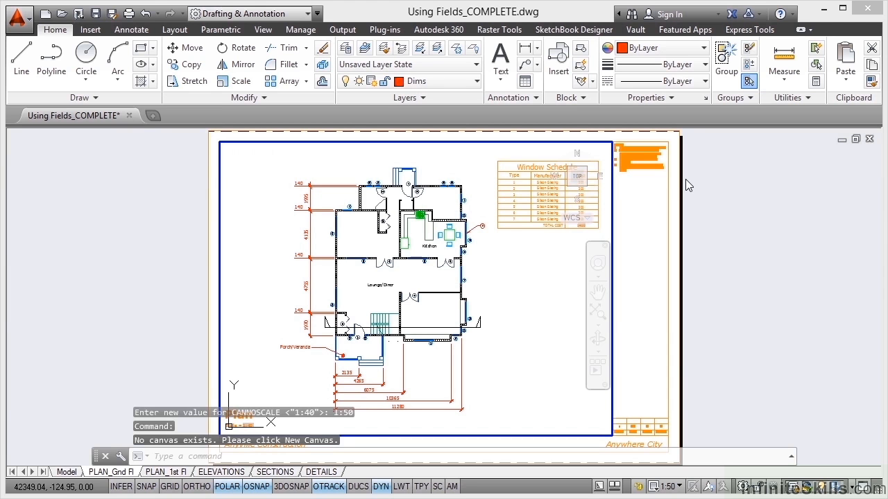
mouse_move(139, 226)
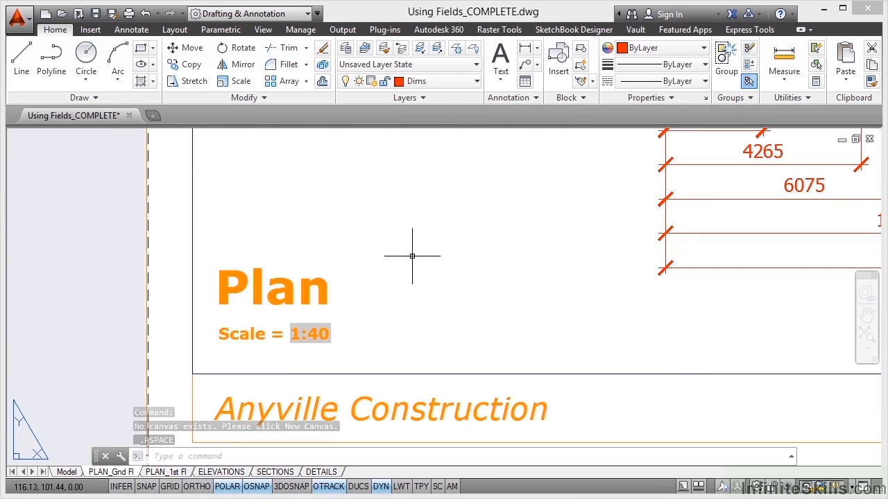
text(REGEN)
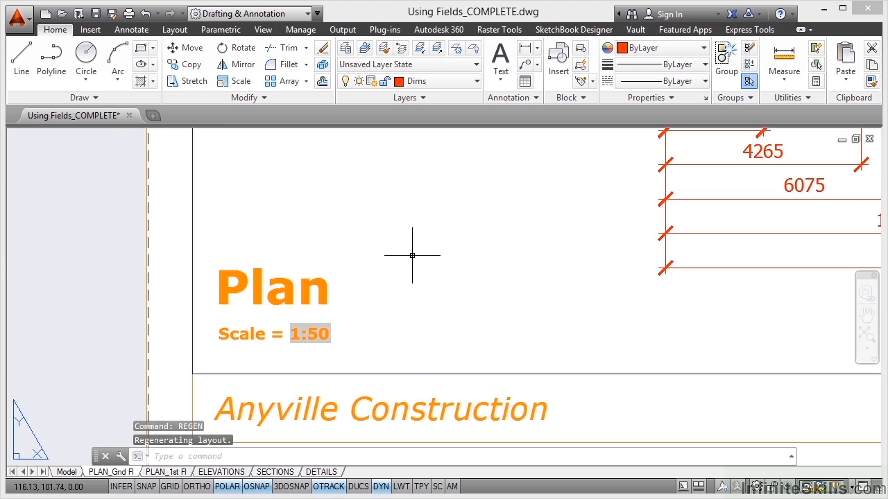
mouse_move(114, 208)
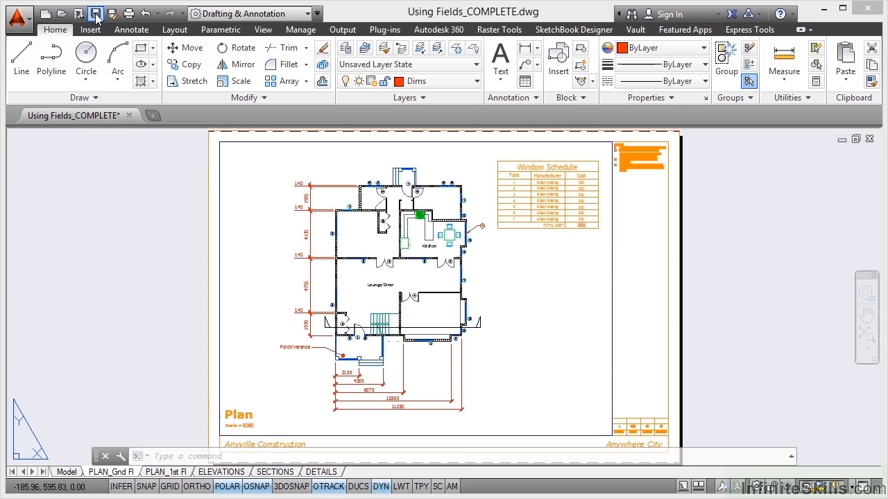
Save the drawing with the viewport-linked scale field in the title
click(95, 14)
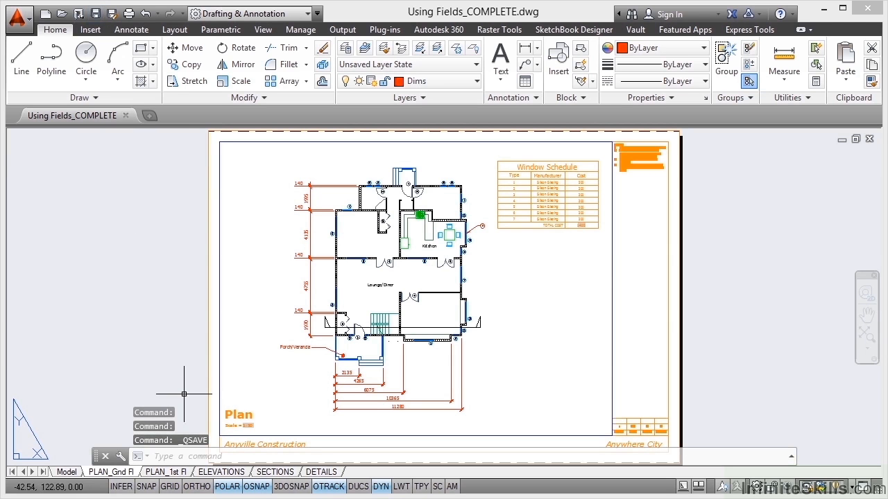
mouse_move(256, 425)
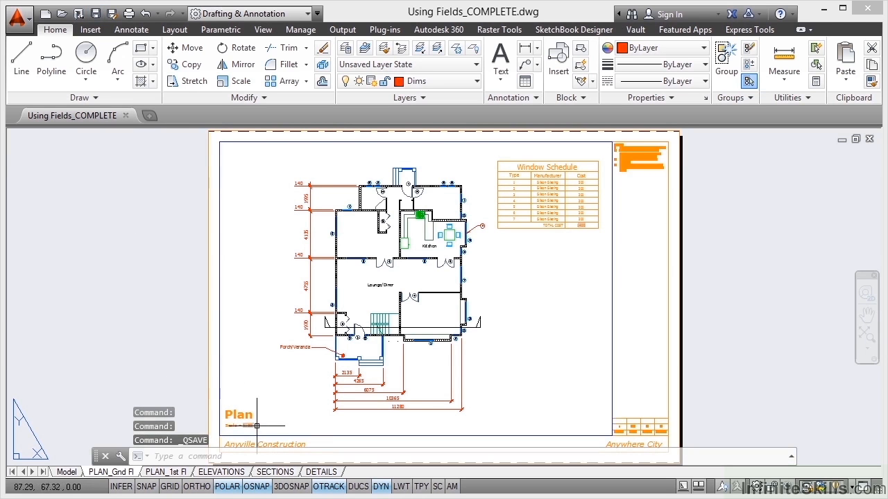
mouse_move(166, 338)
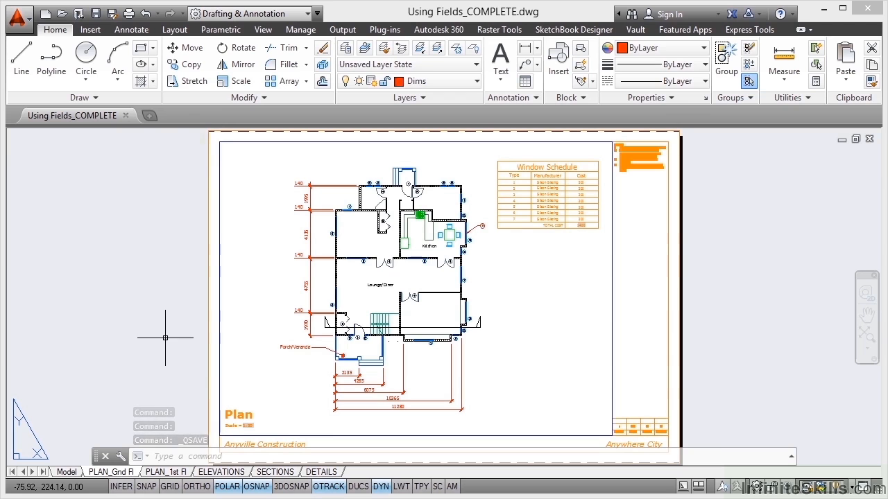
mouse_move(161, 311)
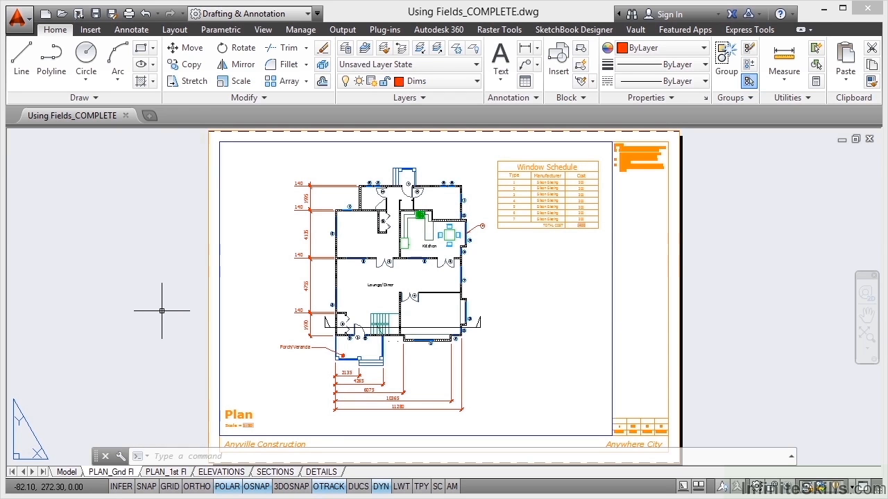